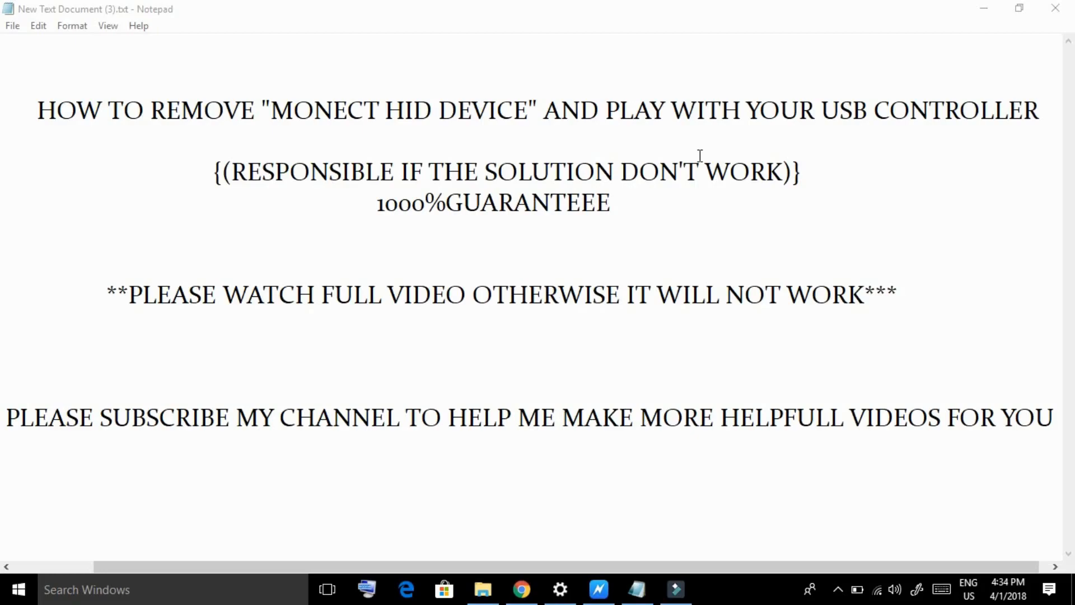
# Close the Game Controllers panel and reopen it.
pyautogui.click(521, 590)
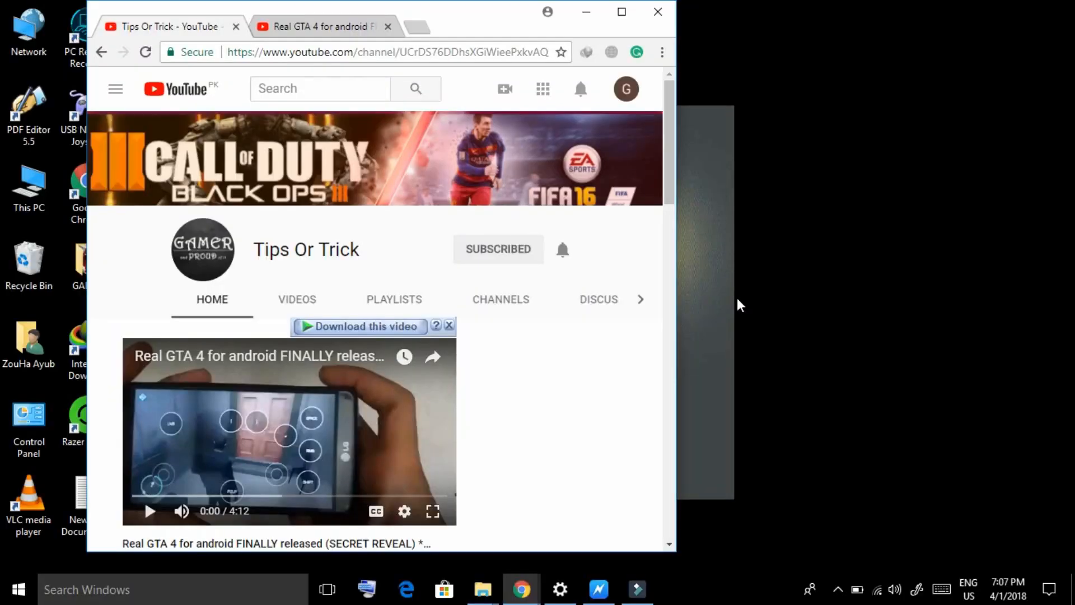
pyautogui.moveTo(673, 310)
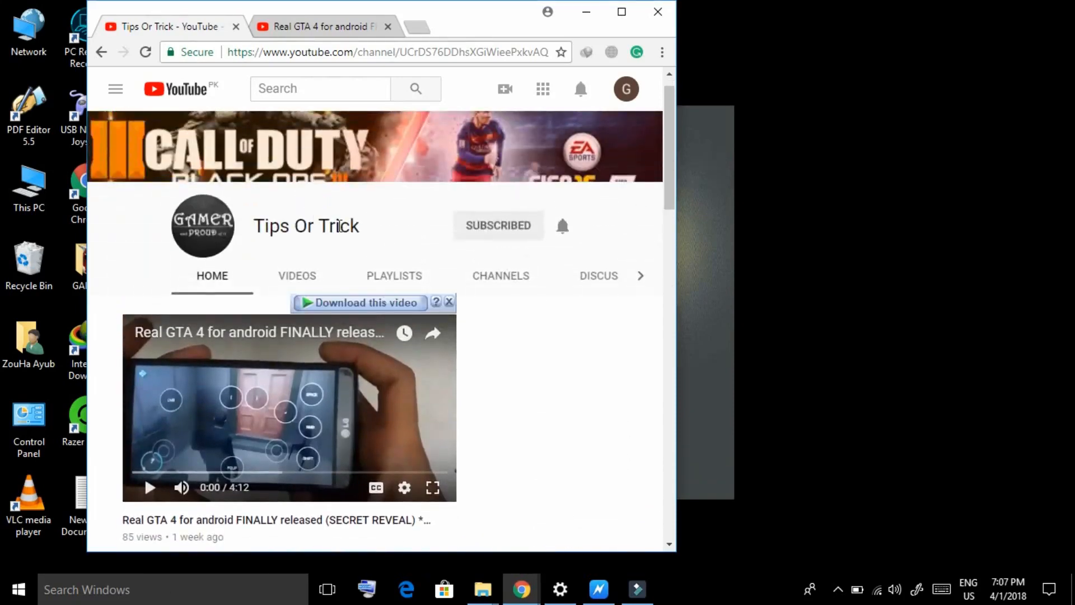
pyautogui.scroll(-3)
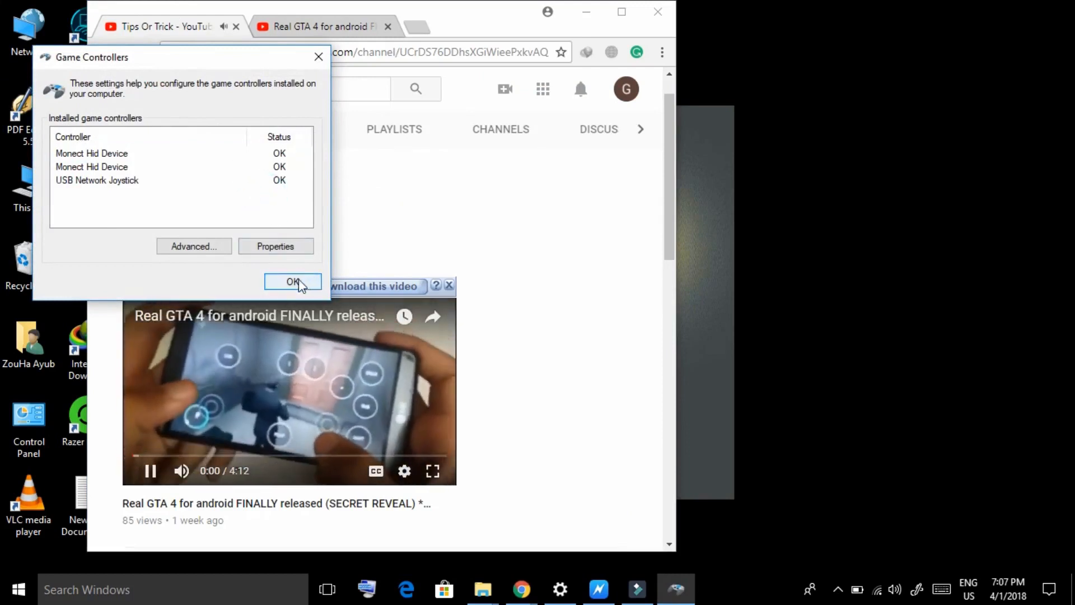
pyautogui.click(92, 153)
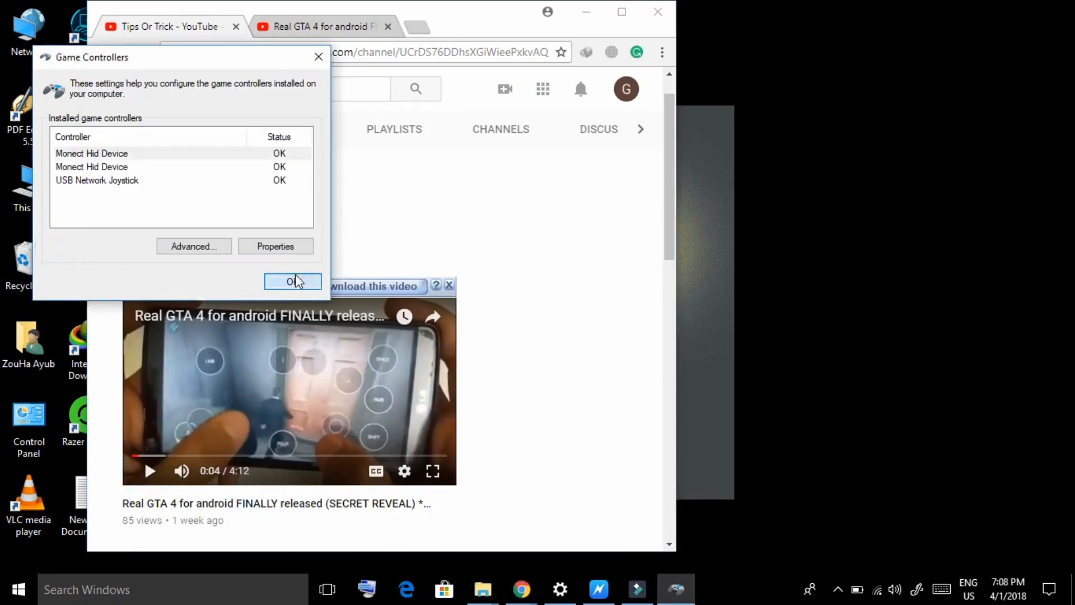
pyautogui.click(292, 282)
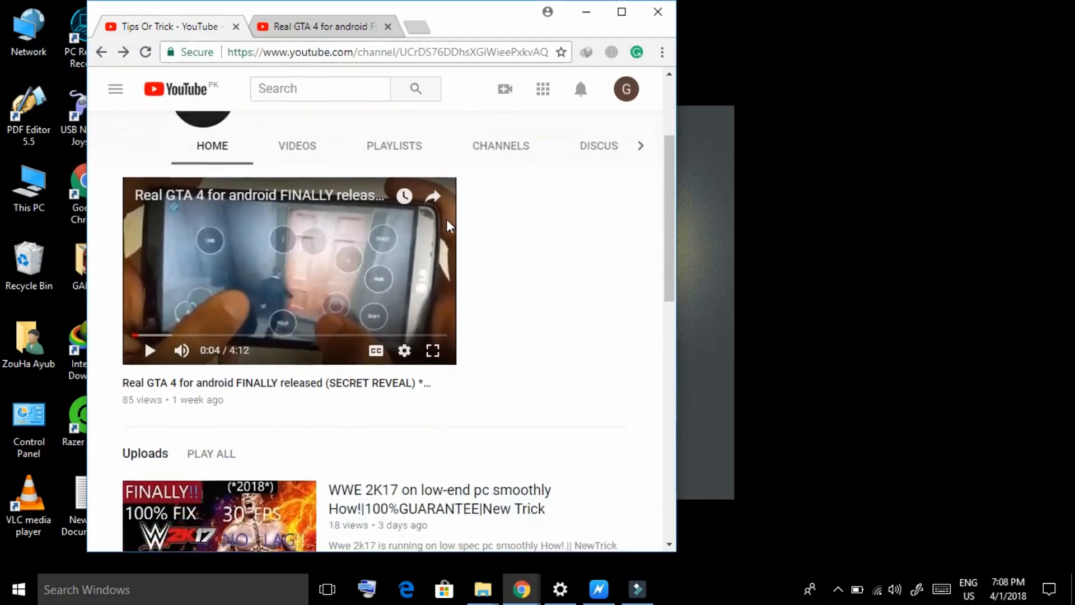
pyautogui.scroll(-3)
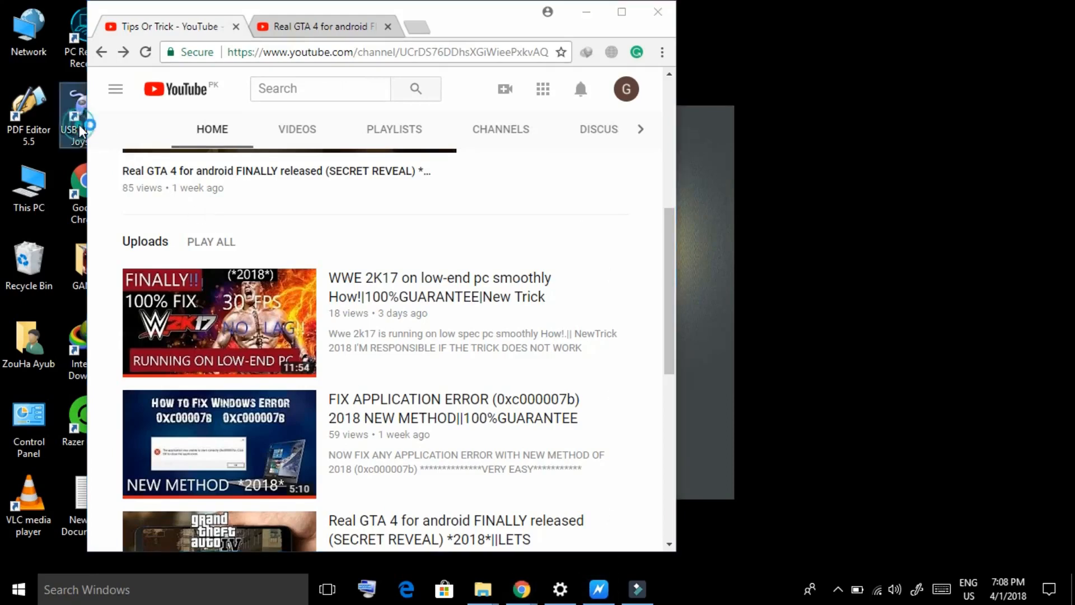
pyautogui.doubleClick(77, 112)
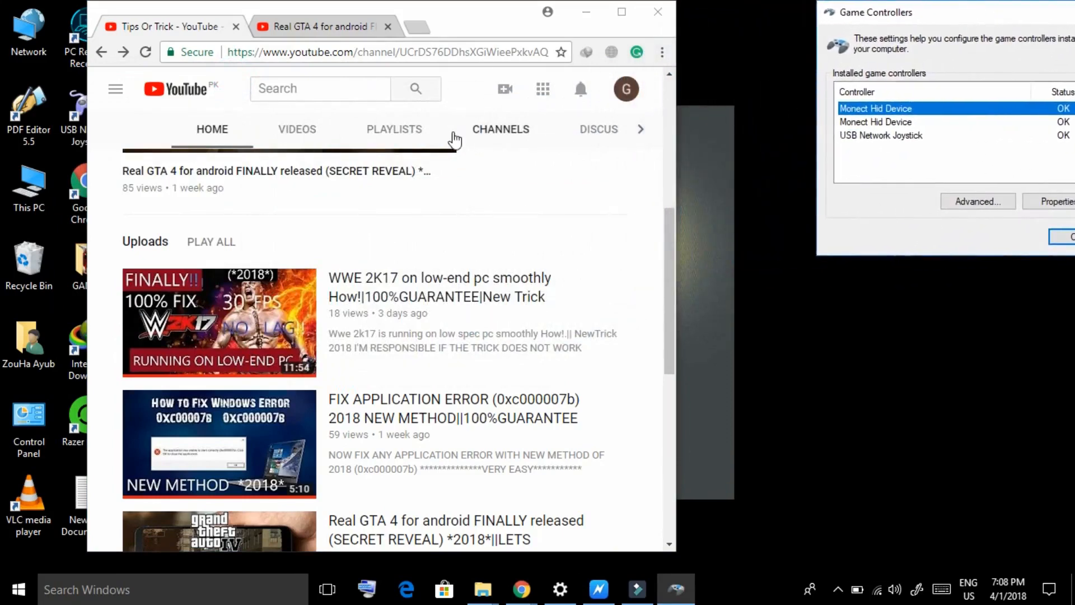
# Switch to the Real GTA 4 for android video, like it, and subscribe to Tips Or Trick.
pyautogui.click(219, 531)
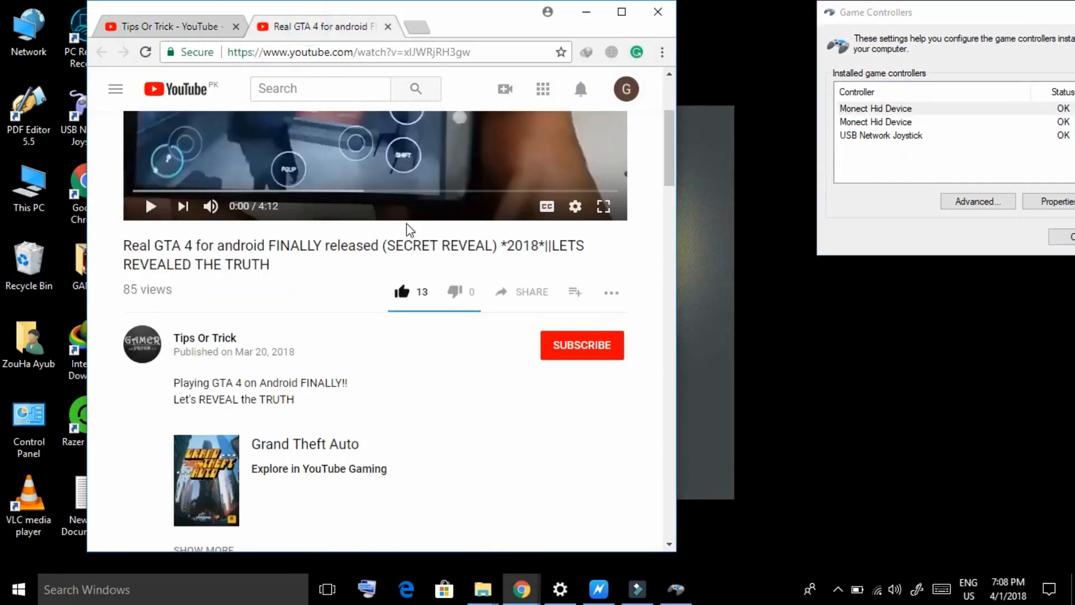
pyautogui.scroll(-3)
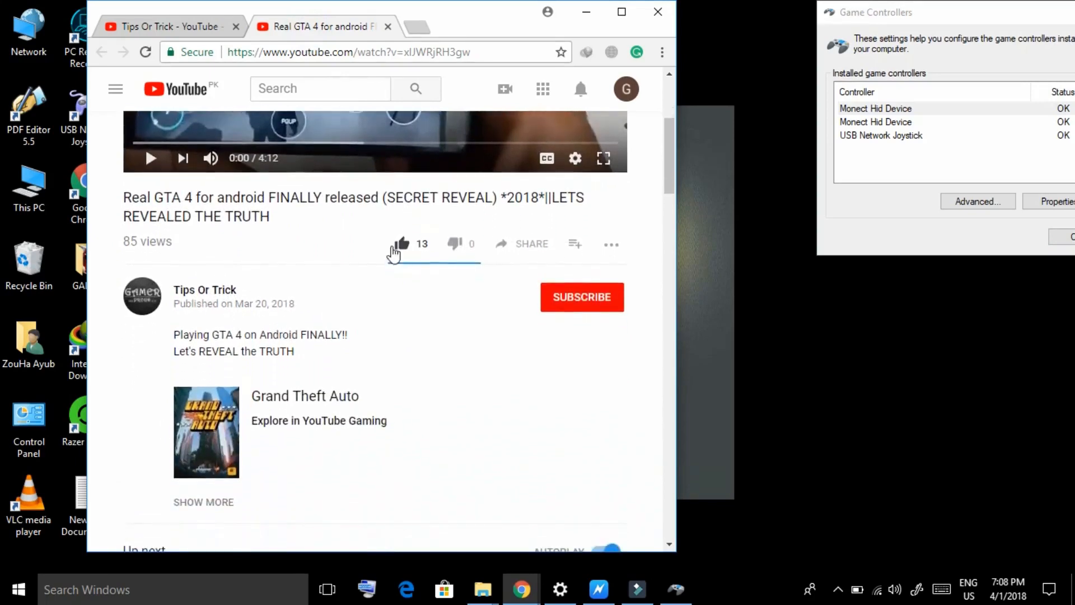
pyautogui.click(582, 297)
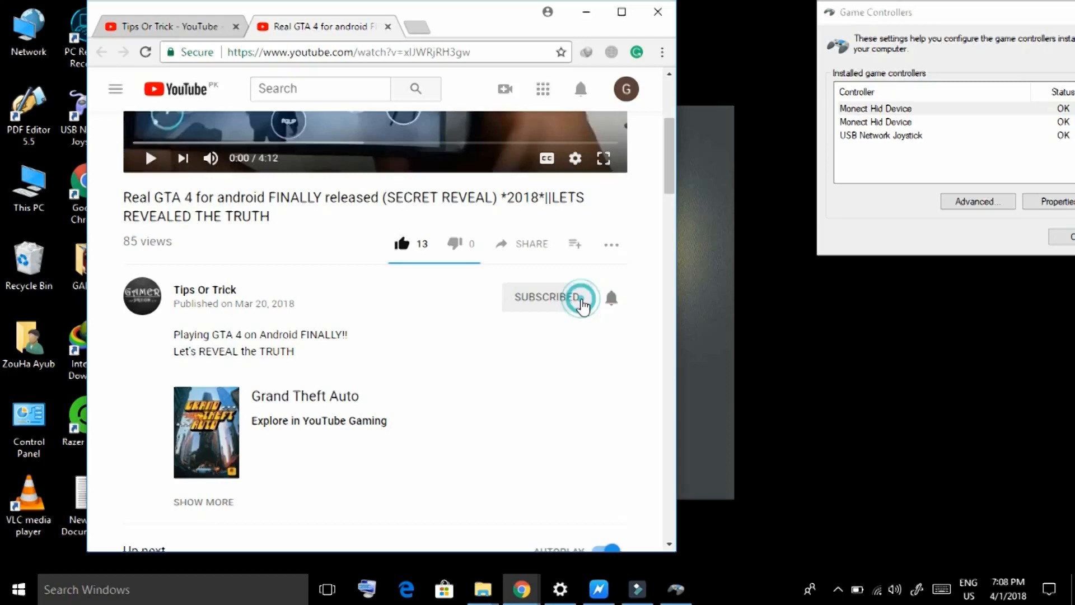
pyautogui.click(569, 297)
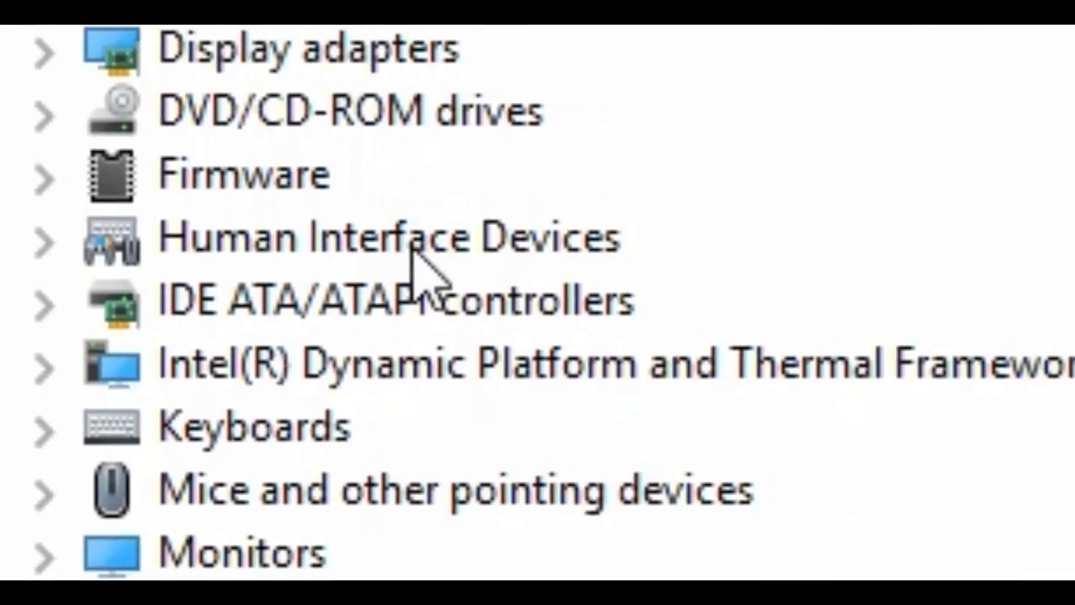
# Expand Human Interface Devices, browse its HID-compliant entries, and select the first Monect Hid Device controller.
pyautogui.click(44, 242)
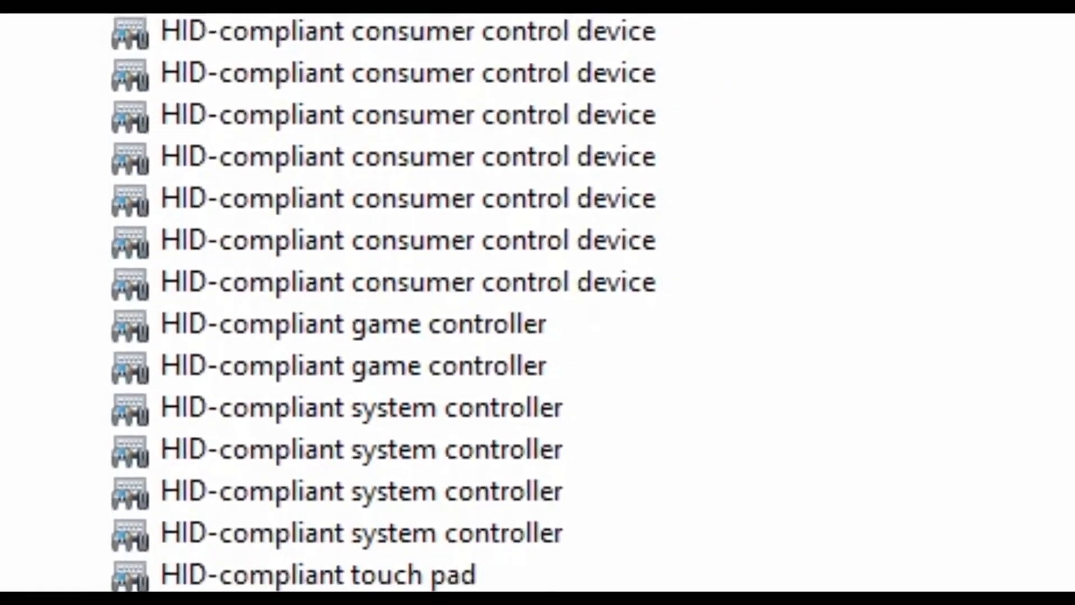
pyautogui.scroll(-3)
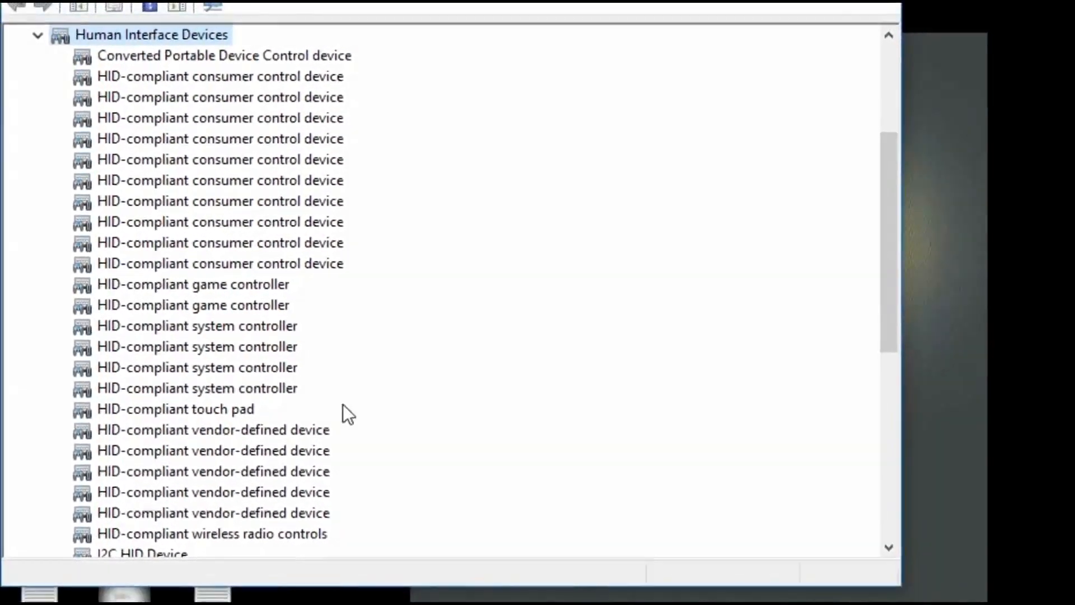
pyautogui.click(175, 409)
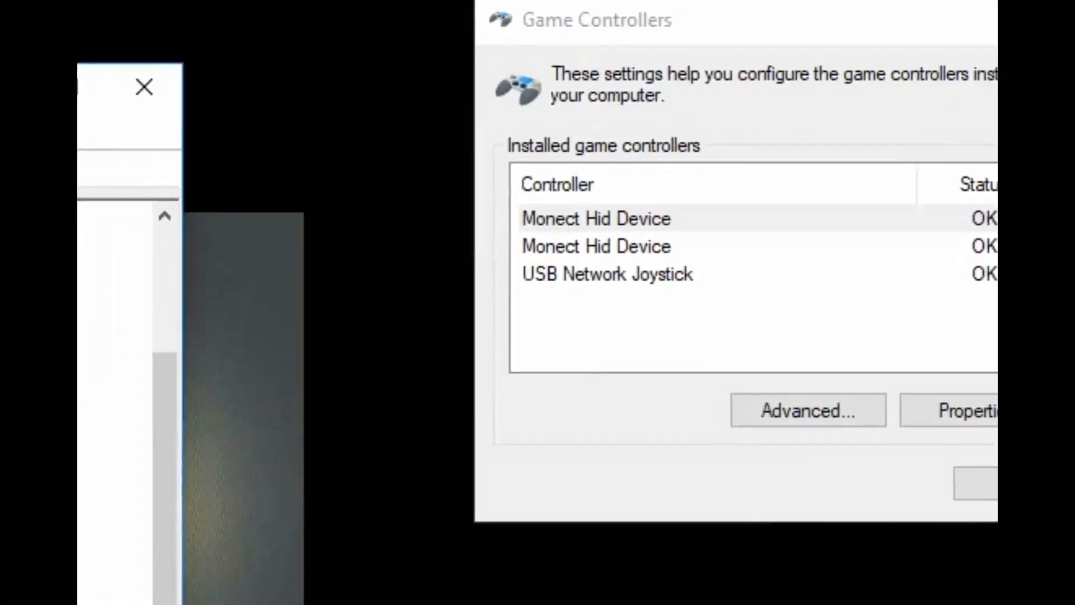
pyautogui.click(828, 123)
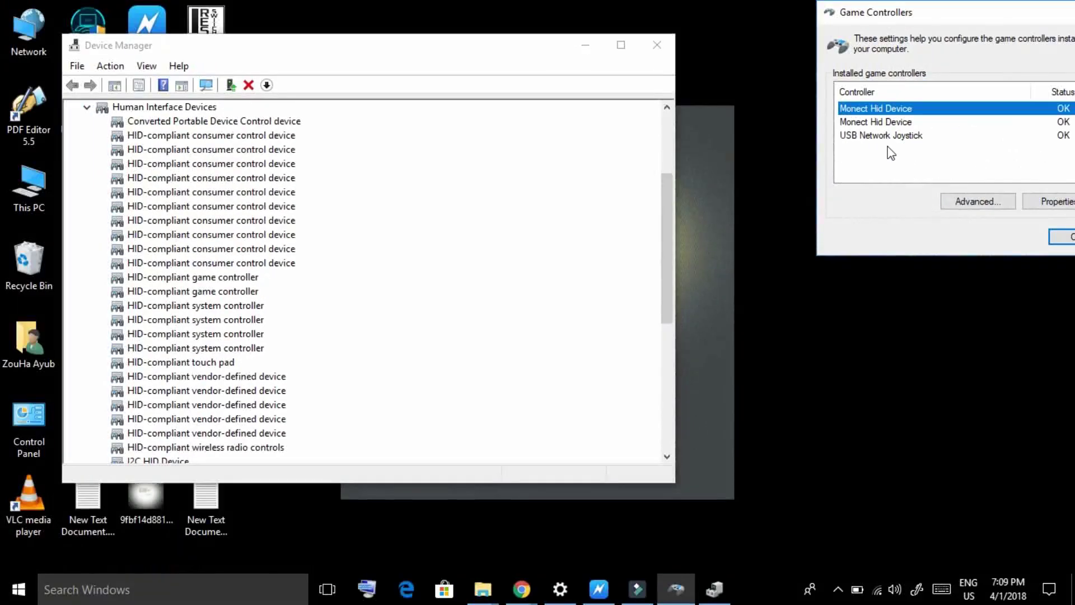
pyautogui.click(881, 135)
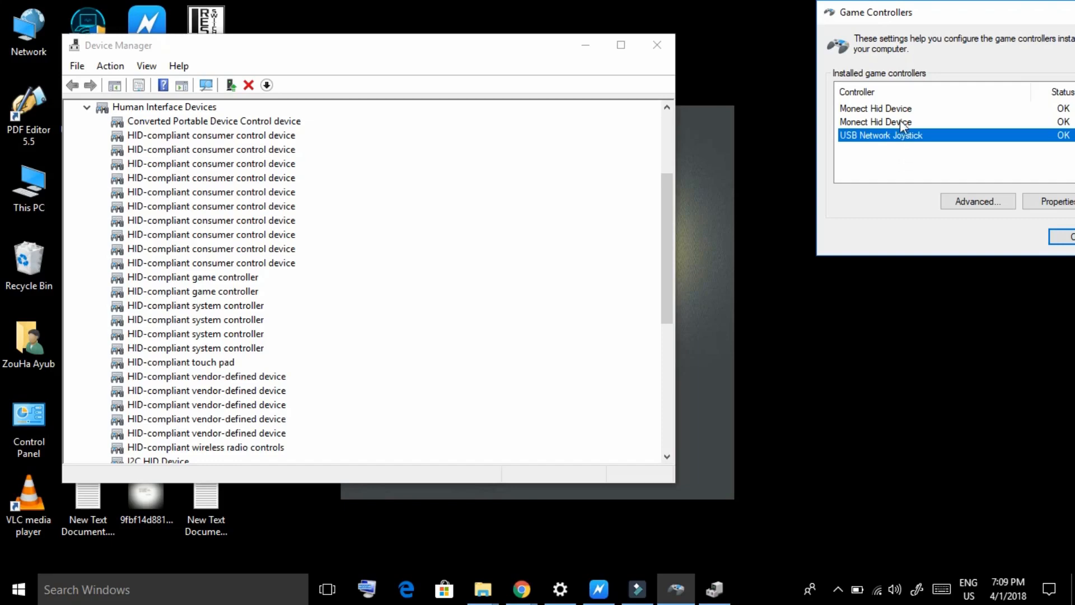
pyautogui.click(884, 122)
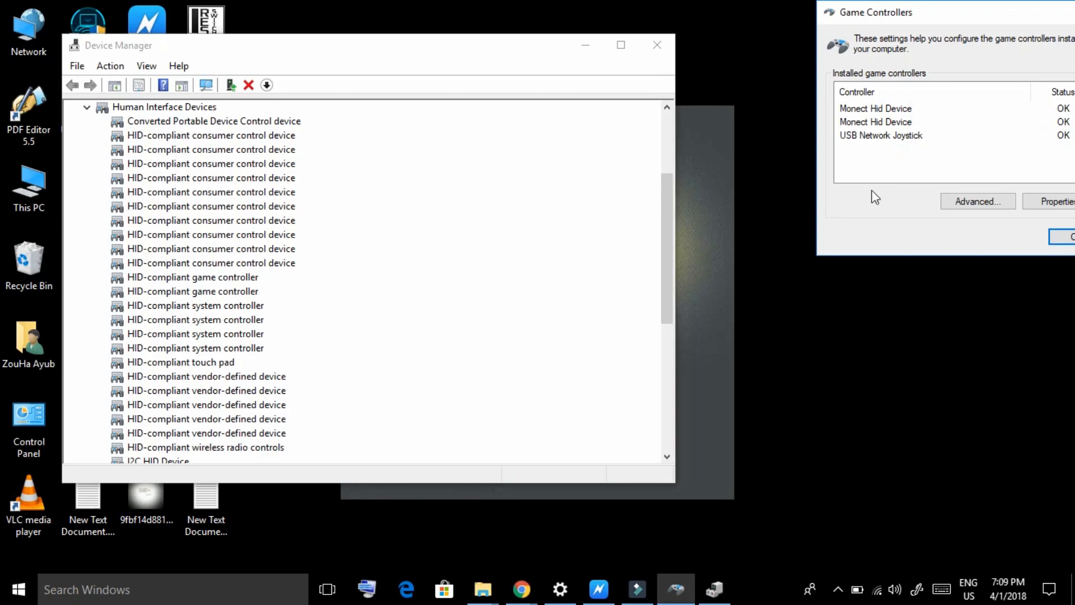
pyautogui.click(876, 108)
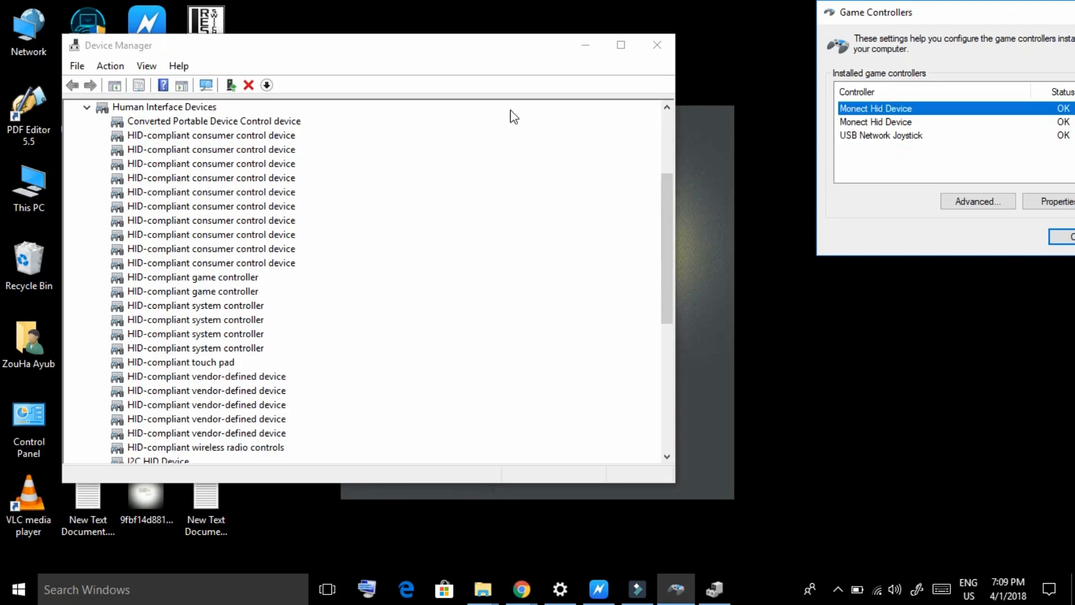
pyautogui.moveTo(400, 185)
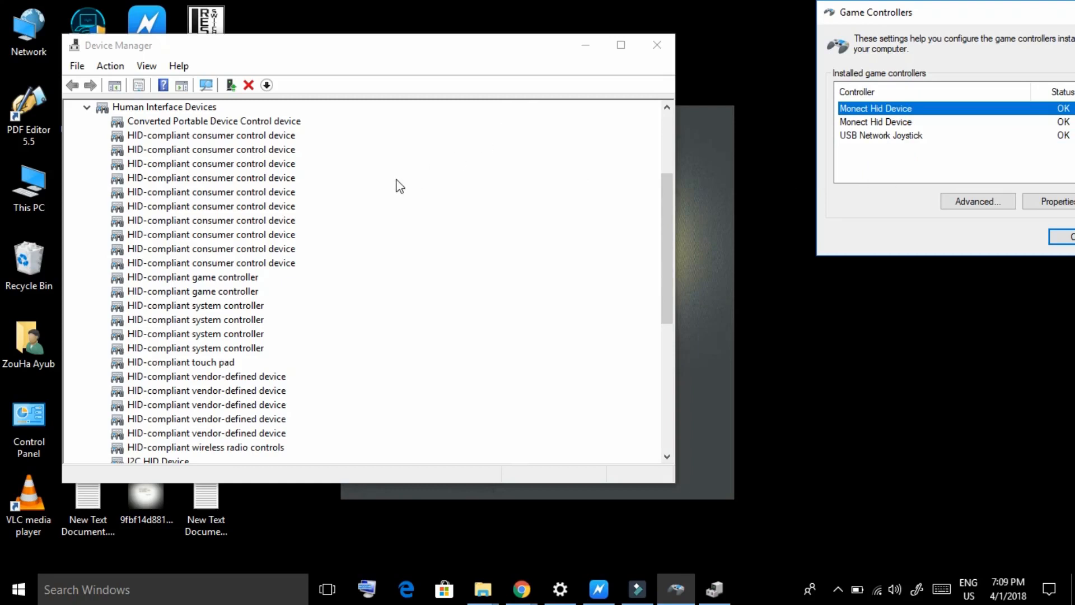
pyautogui.moveTo(338, 240)
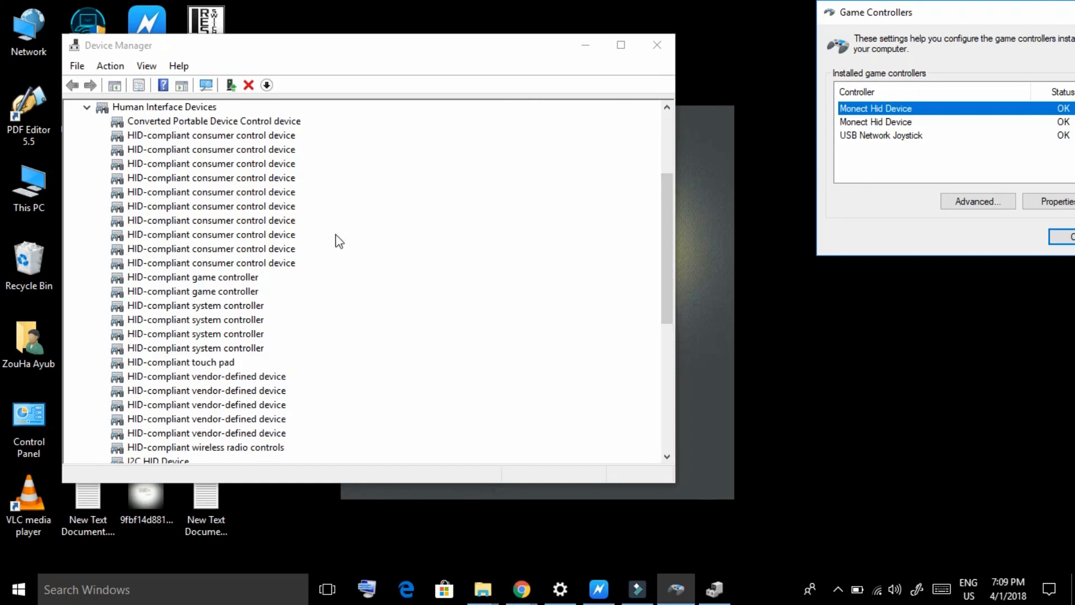
pyautogui.moveTo(283, 263)
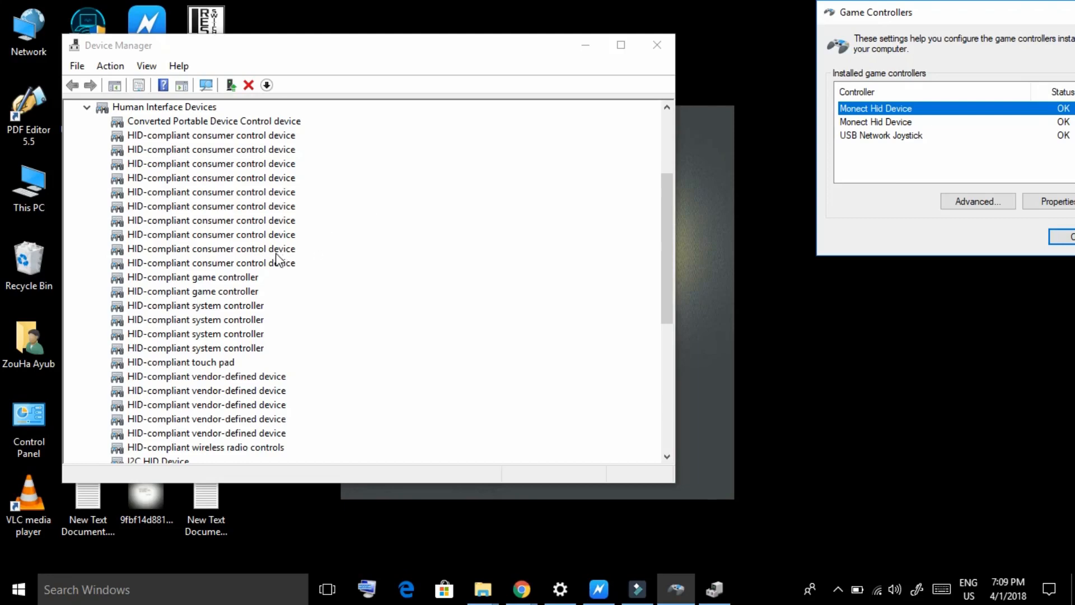
pyautogui.moveTo(267, 266)
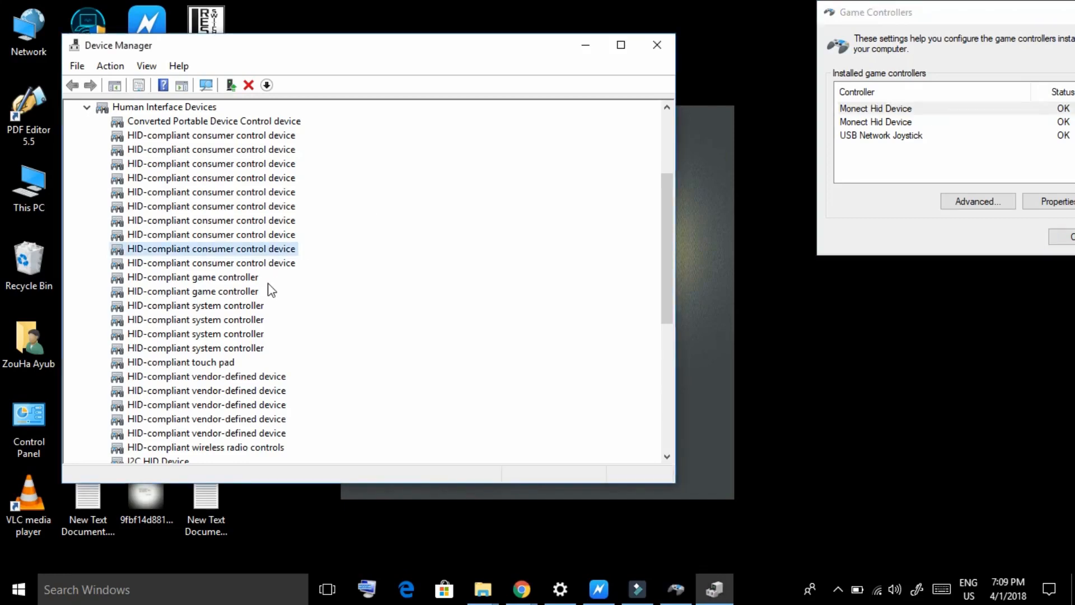
pyautogui.moveTo(266, 283)
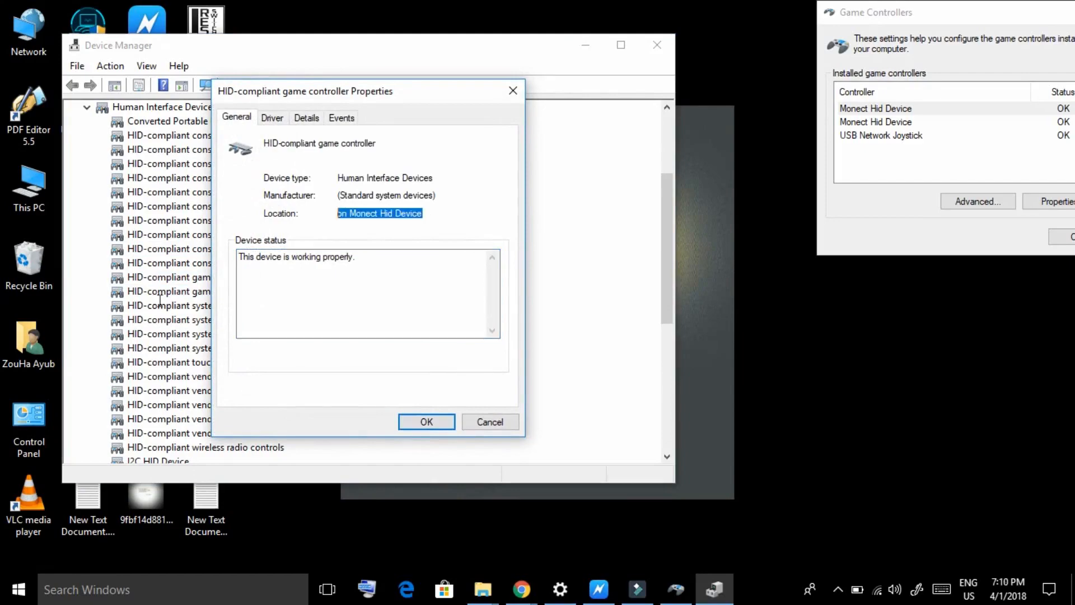
pyautogui.click(426, 422)
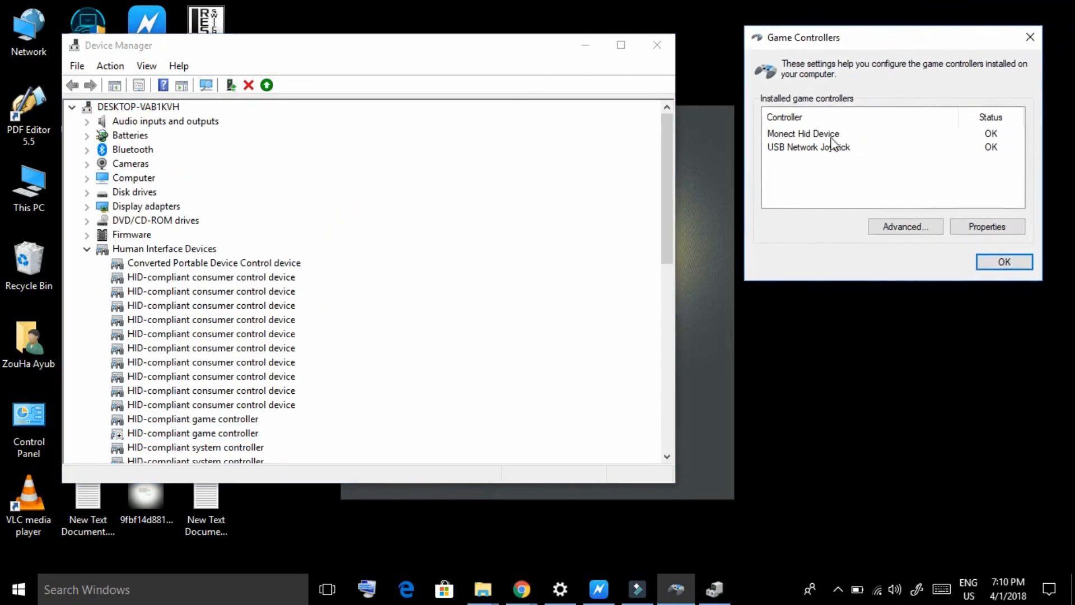
pyautogui.click(803, 134)
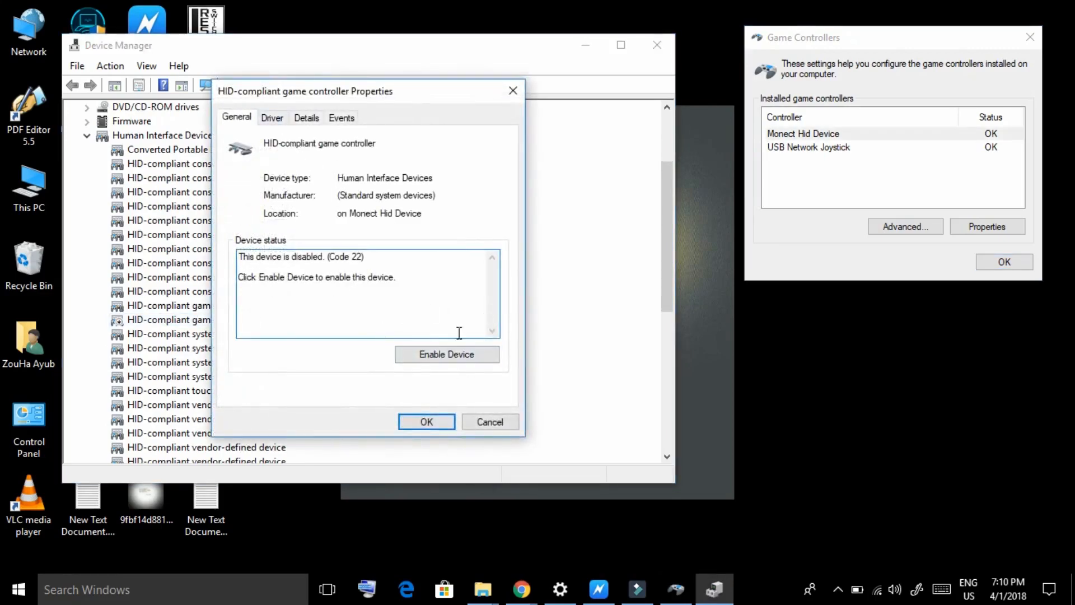
pyautogui.moveTo(458, 390)
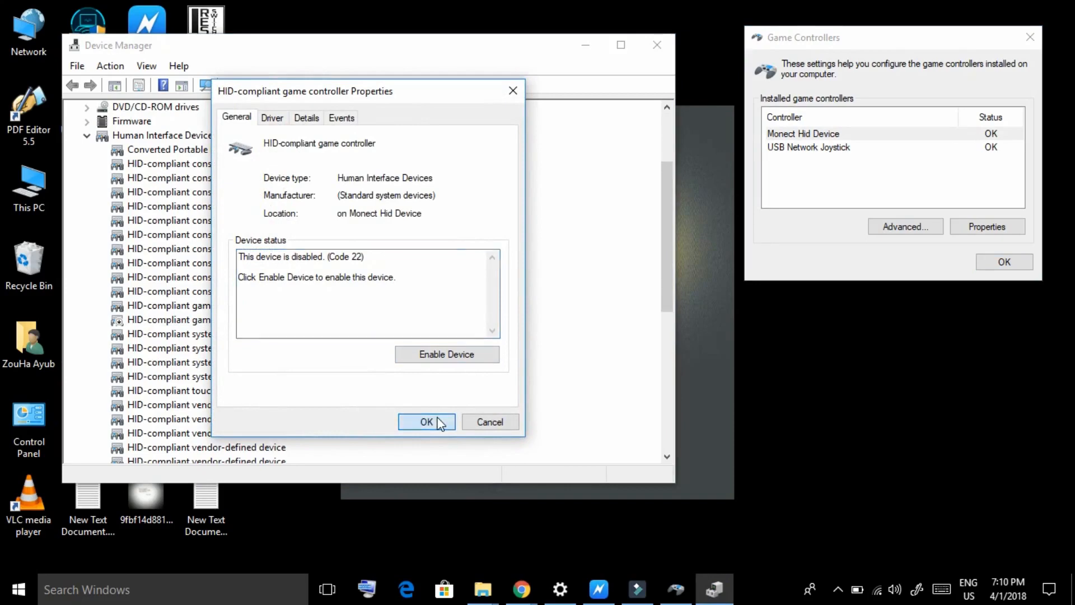
pyautogui.click(423, 422)
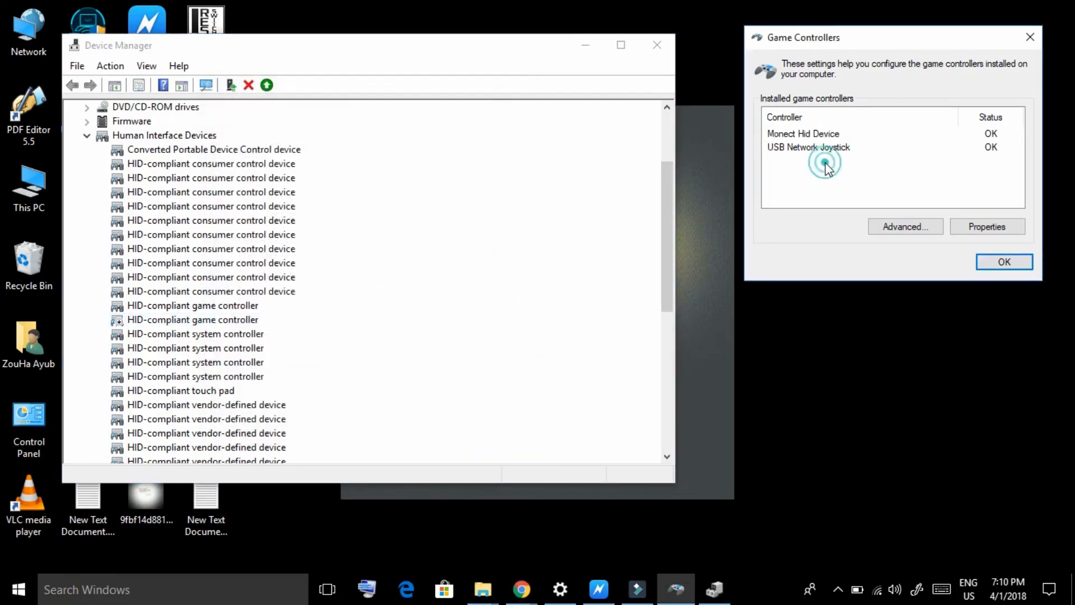
# Select the Monect Hid Device entries among the installed game controllers.
pyautogui.click(804, 134)
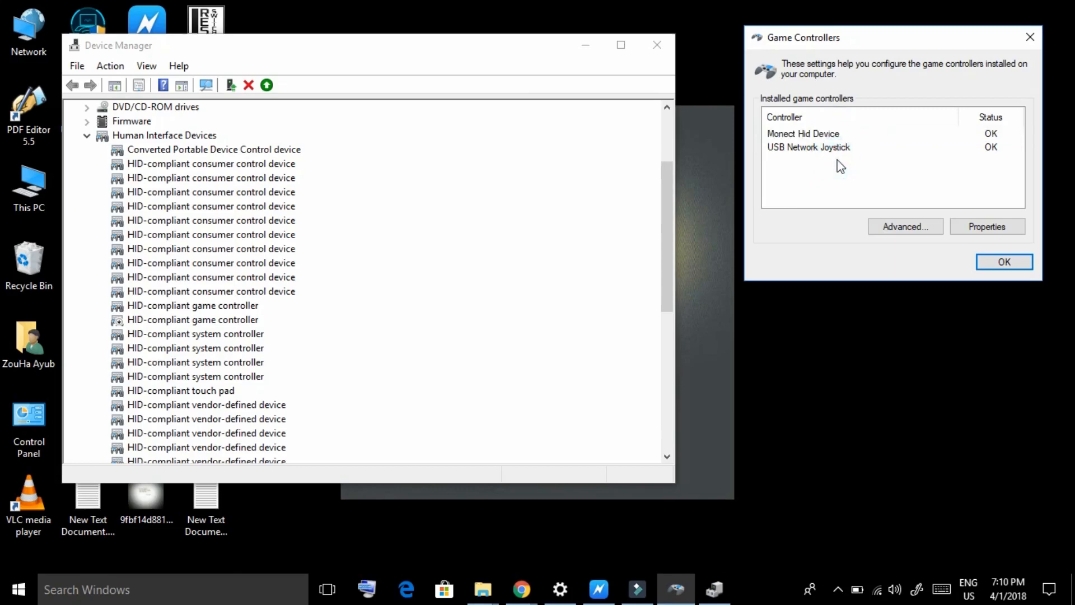
pyautogui.click(804, 134)
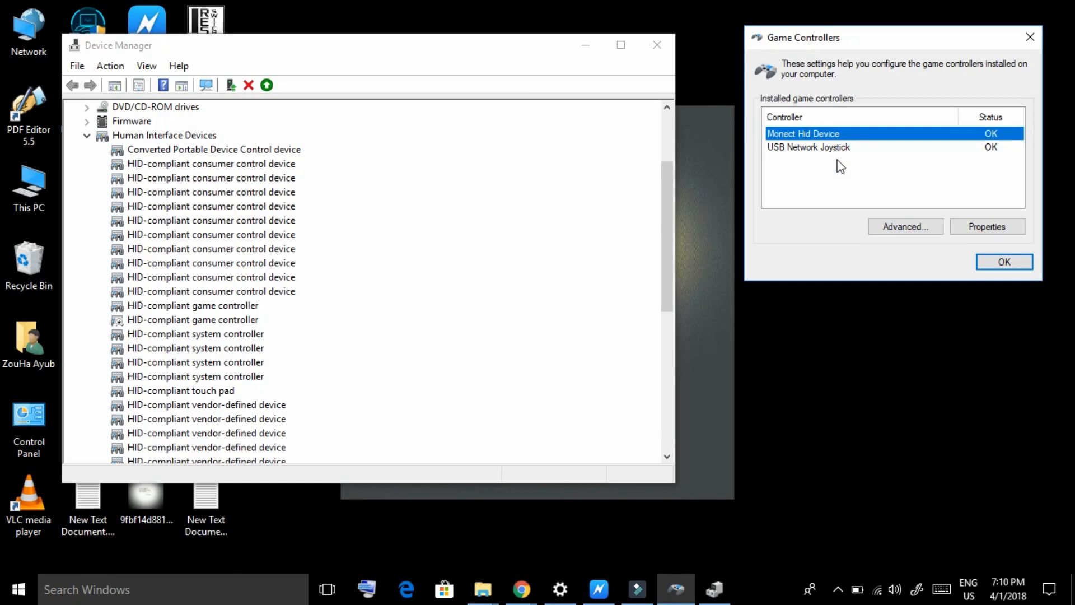
pyautogui.moveTo(797, 297)
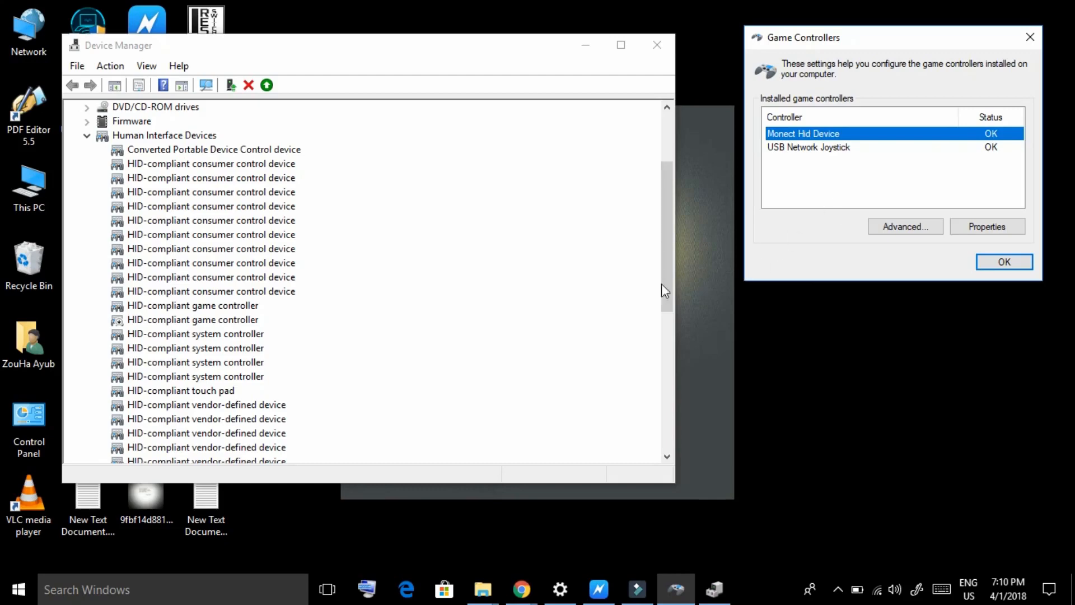
pyautogui.moveTo(804, 138)
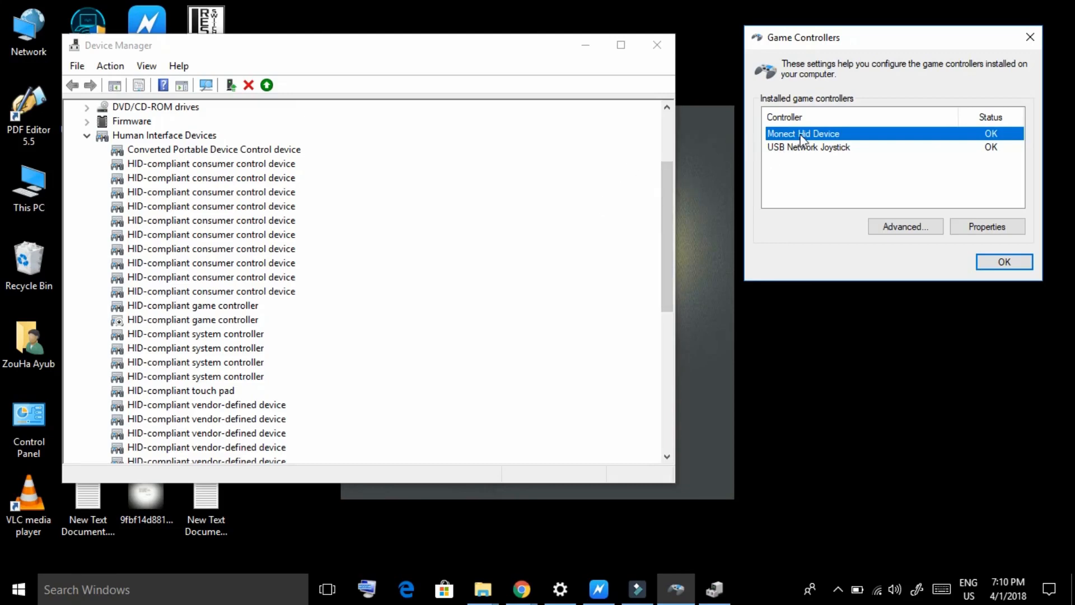
pyautogui.click(808, 163)
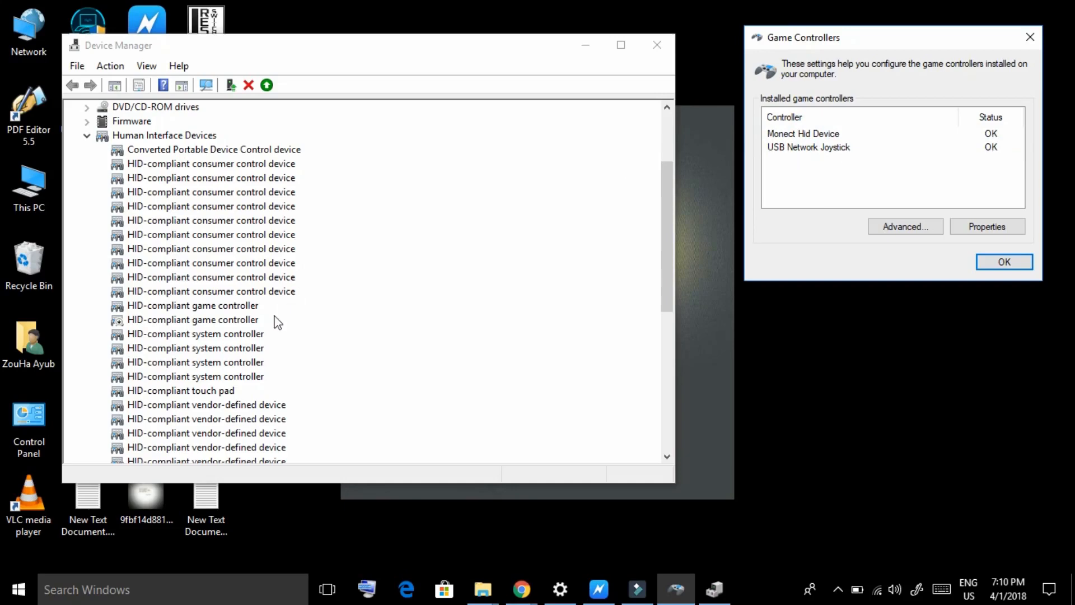
pyautogui.click(804, 133)
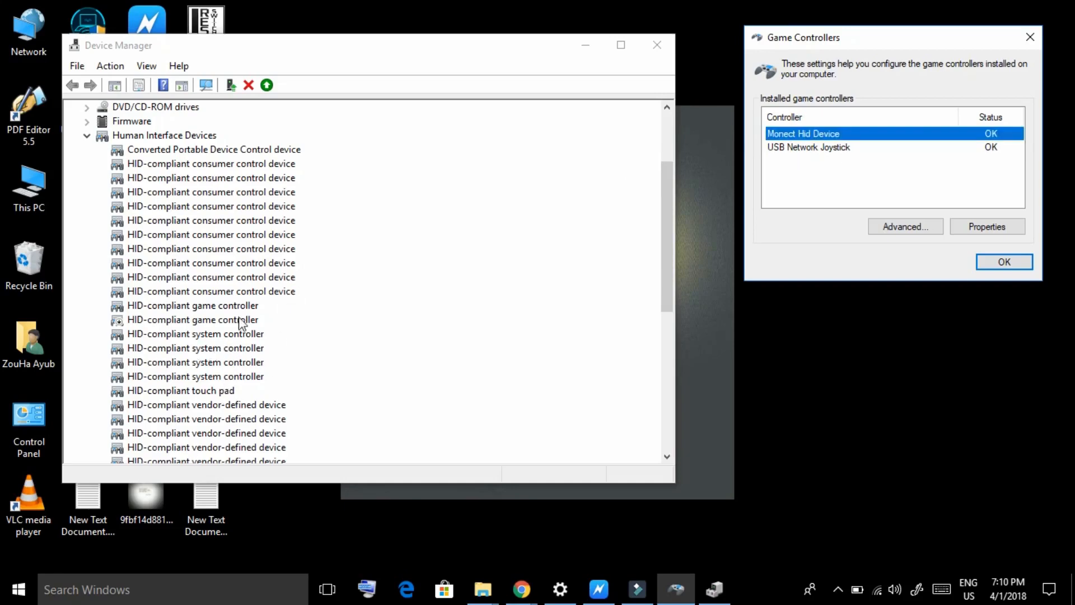
# Open and close the first game controller's properties, then a vendor-defined device's properties.
pyautogui.doubleClick(193, 305)
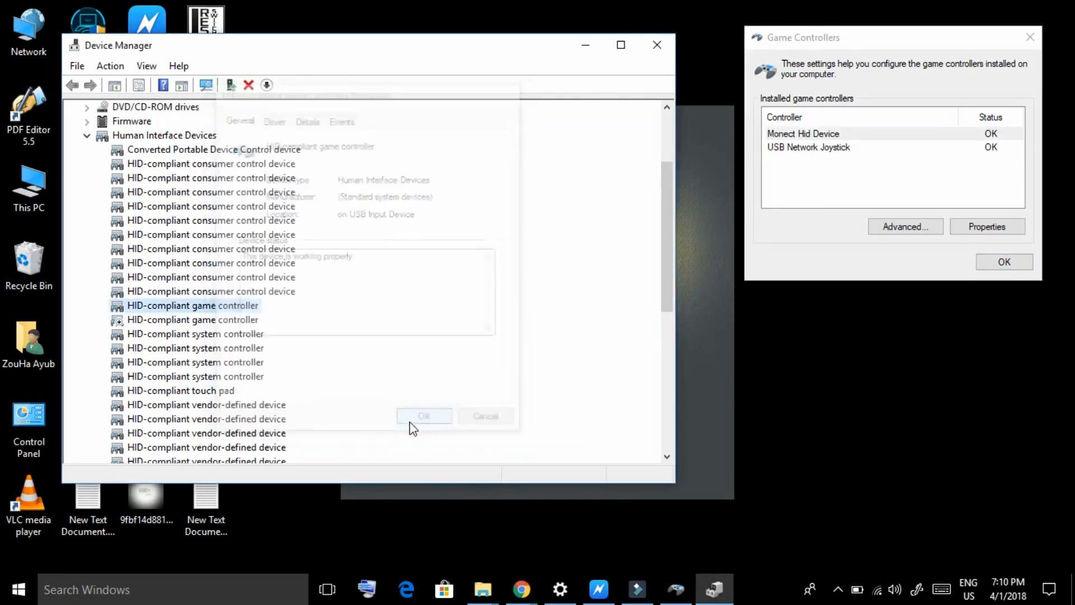
pyautogui.click(424, 416)
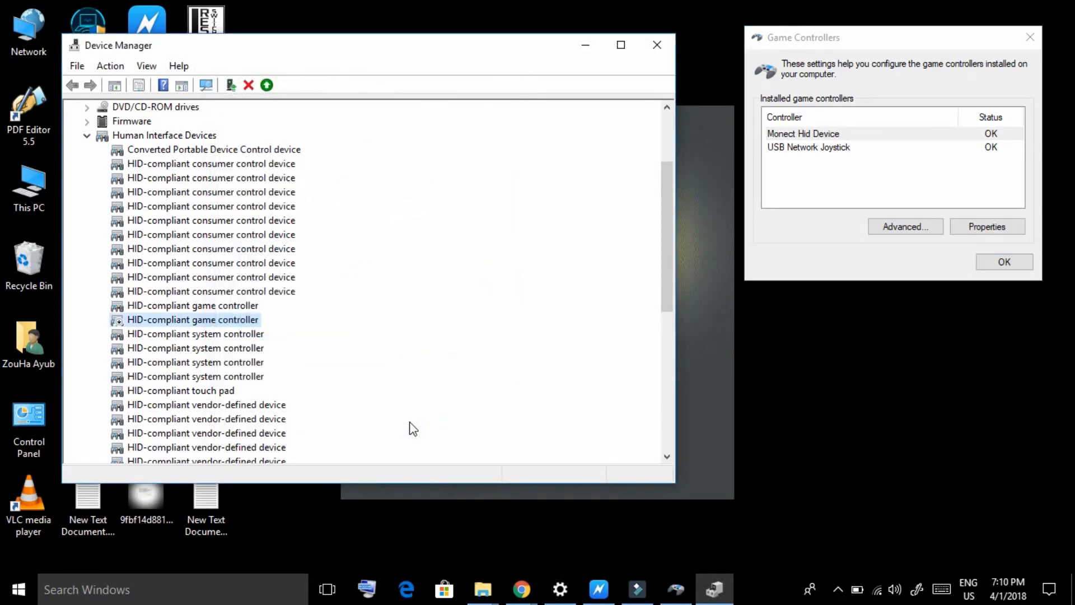
pyautogui.click(196, 334)
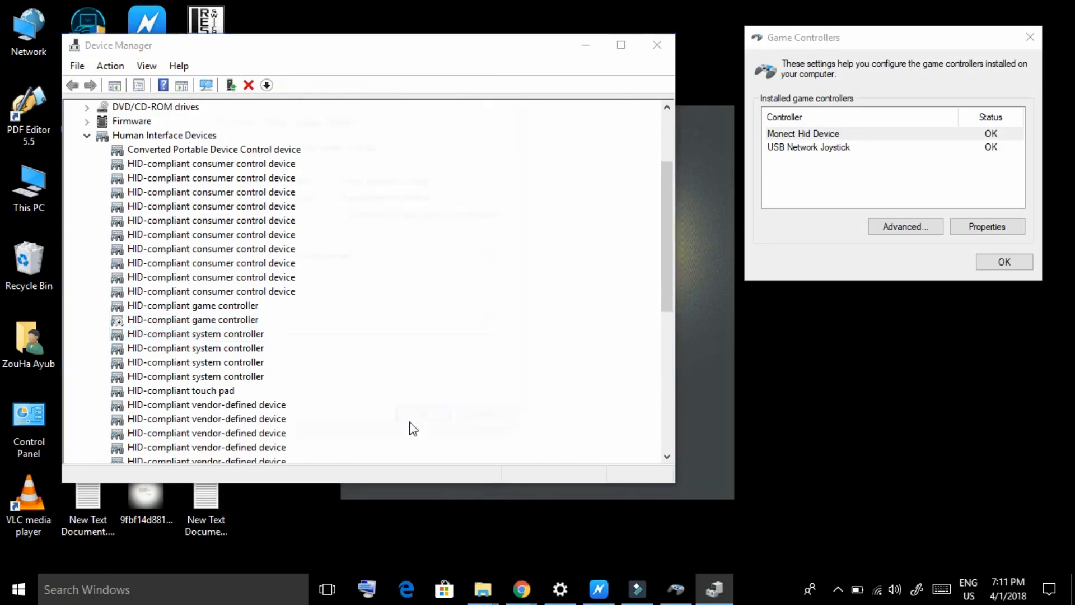
pyautogui.click(195, 362)
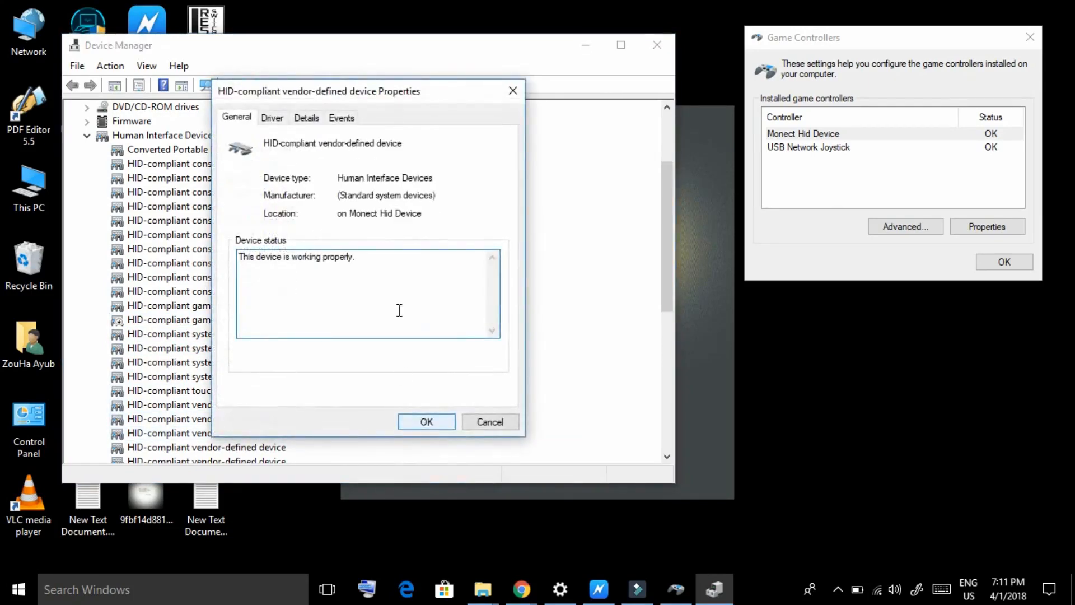
# Disable the HID-compliant vendor-defined device on Monect Hid Device and confirm with Yes.
pyautogui.doubleClick(411, 213)
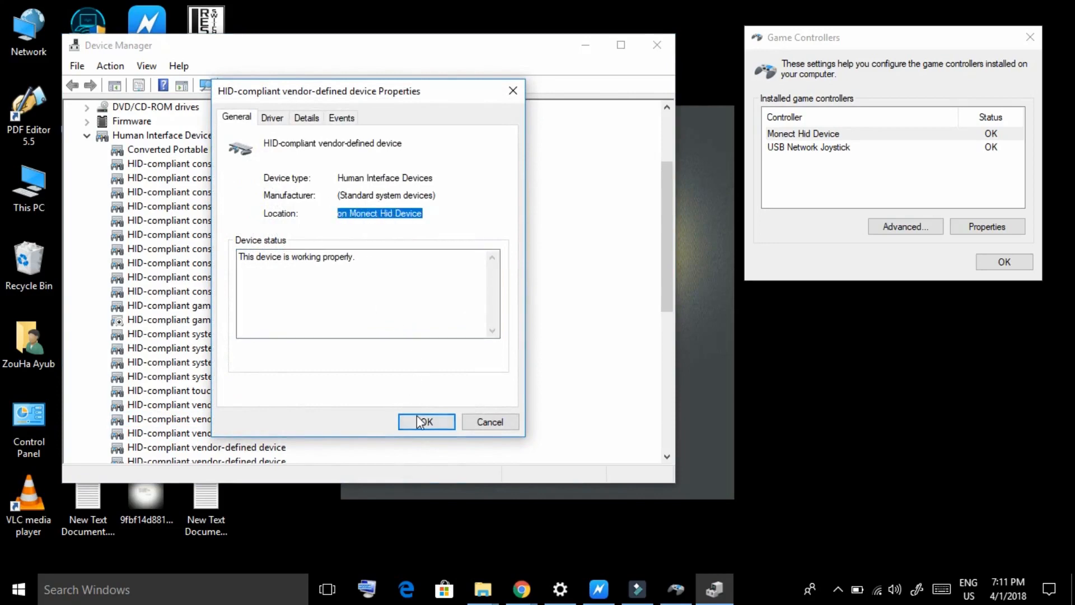
pyautogui.rightClick(206, 433)
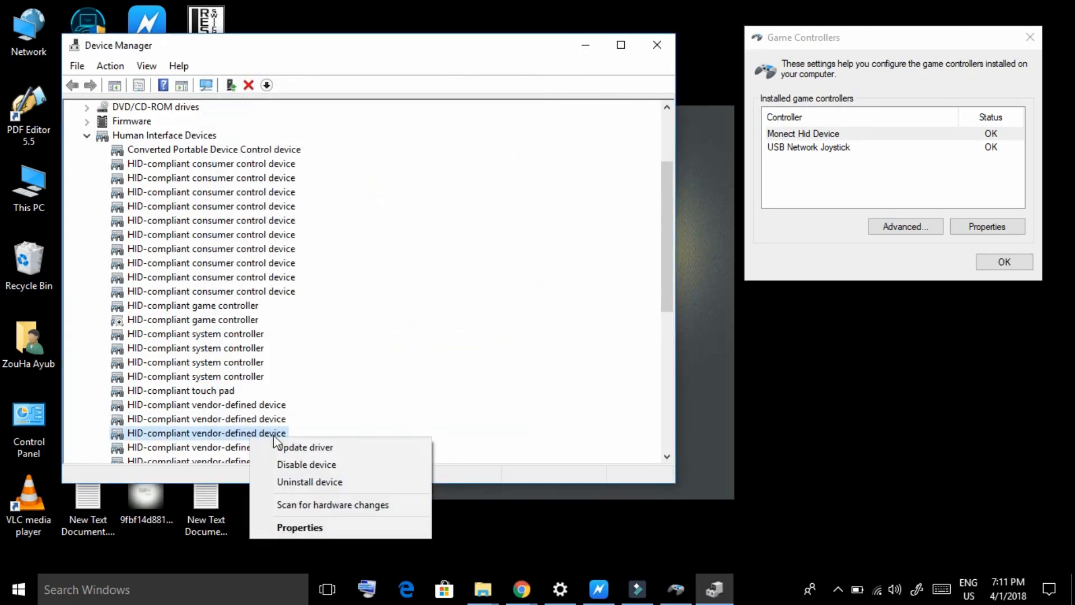
pyautogui.click(307, 464)
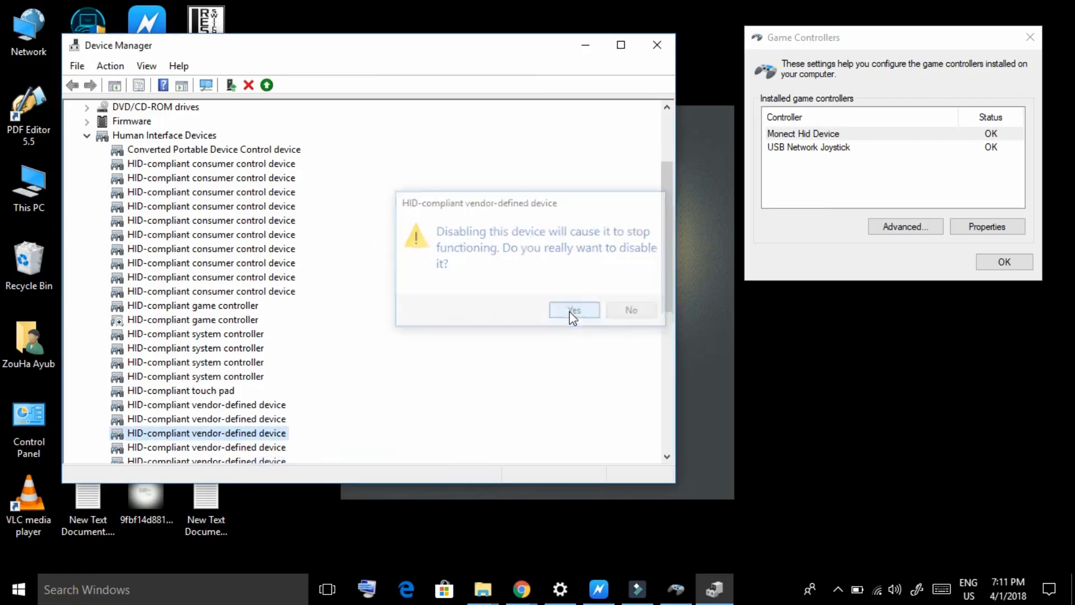
pyautogui.click(574, 310)
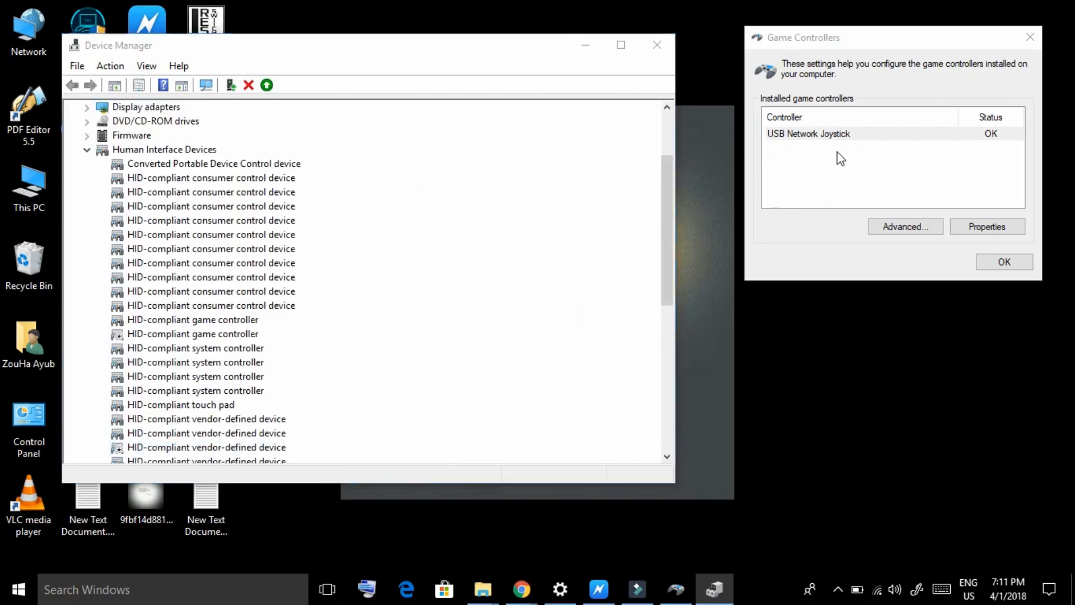
# Verify USB Network Joystick remains in Game Controllers and check the disabled device's properties.
pyautogui.click(826, 134)
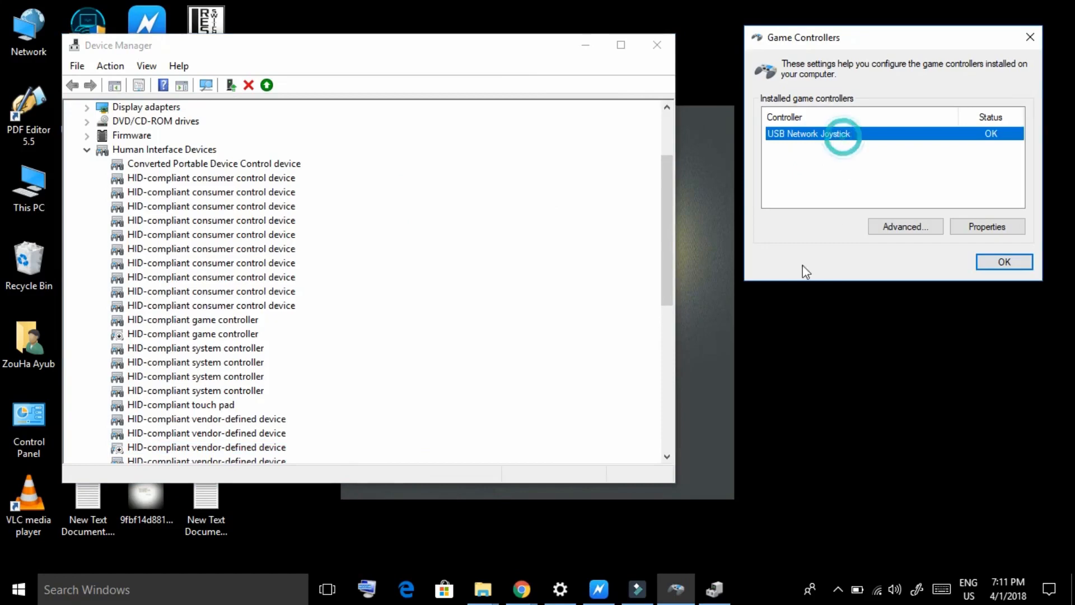
pyautogui.scroll(-3)
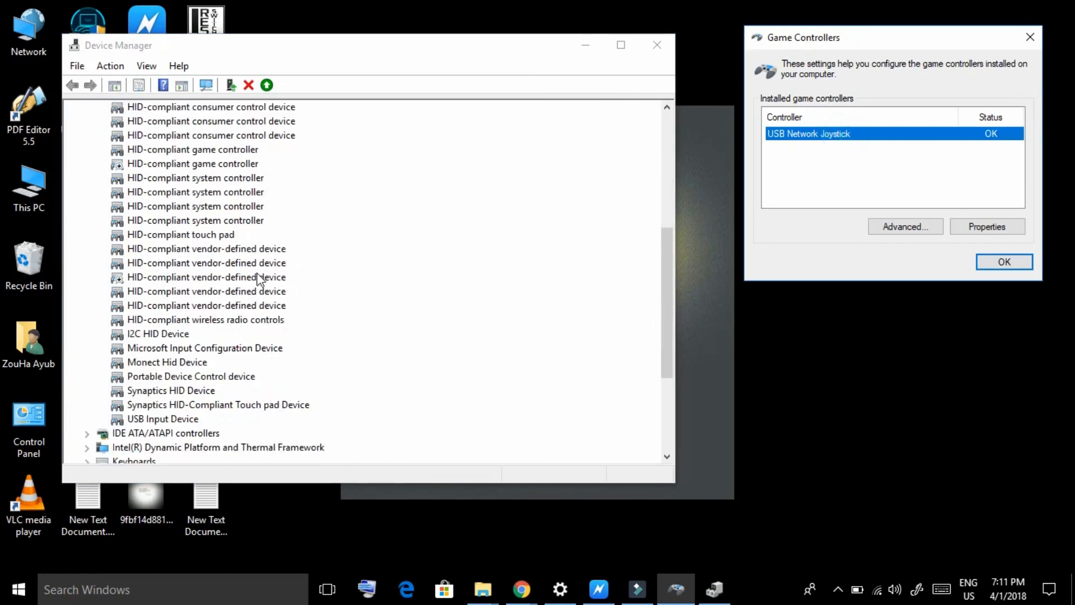
pyautogui.doubleClick(207, 278)
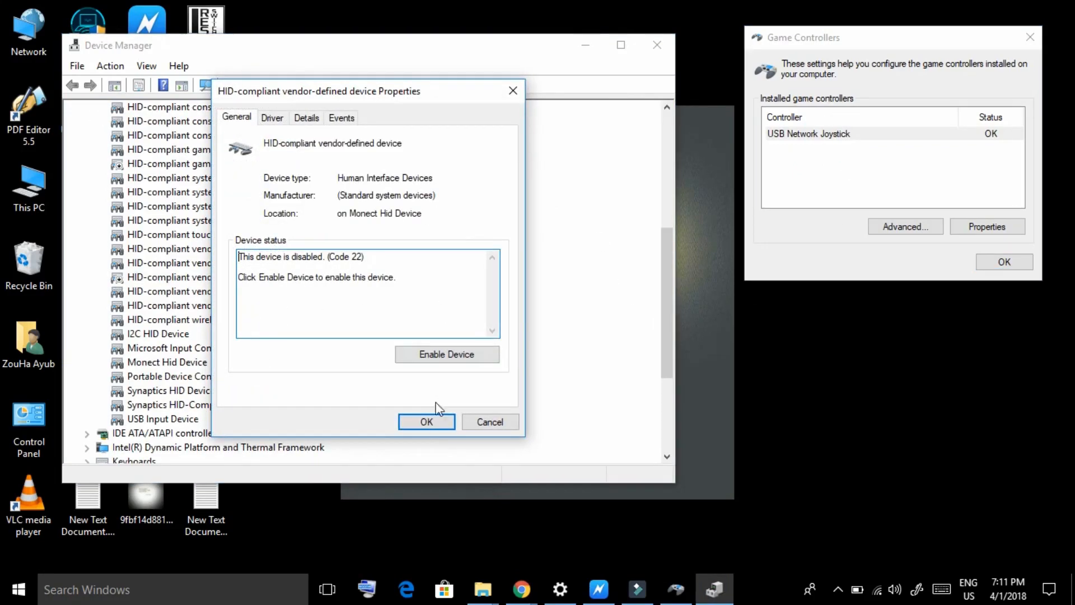
pyautogui.click(426, 422)
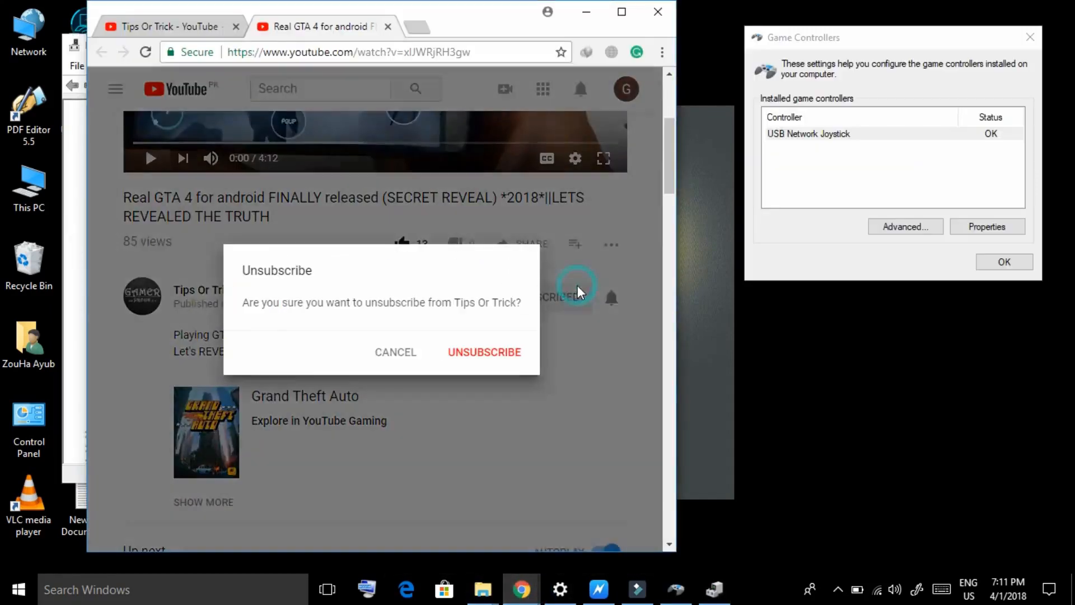
# Cancel the Unsubscribe prompt so Tips Or Trick stays subscribed.
pyautogui.click(395, 352)
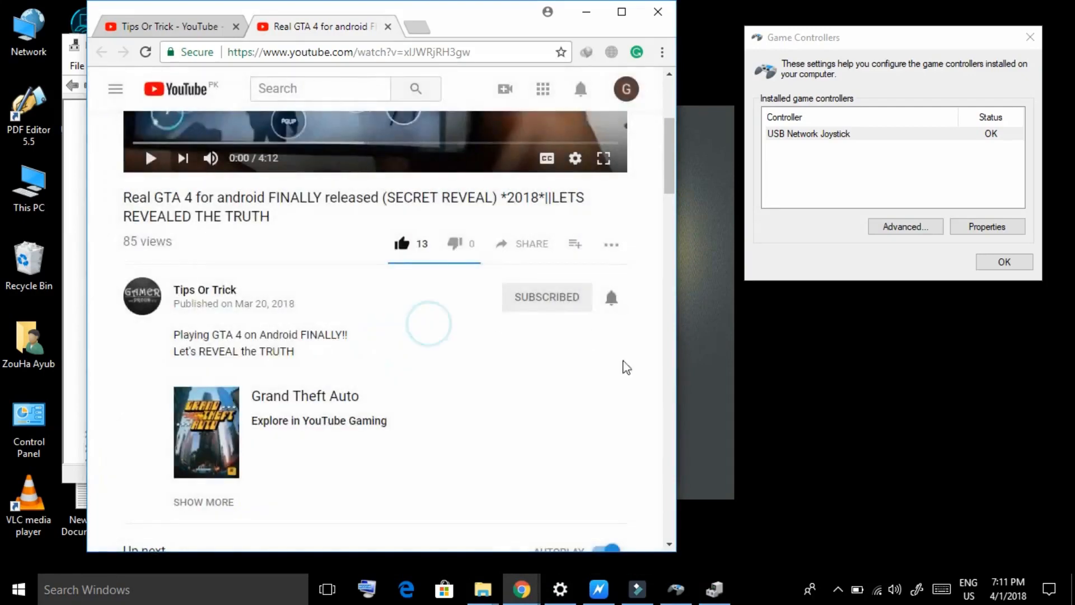